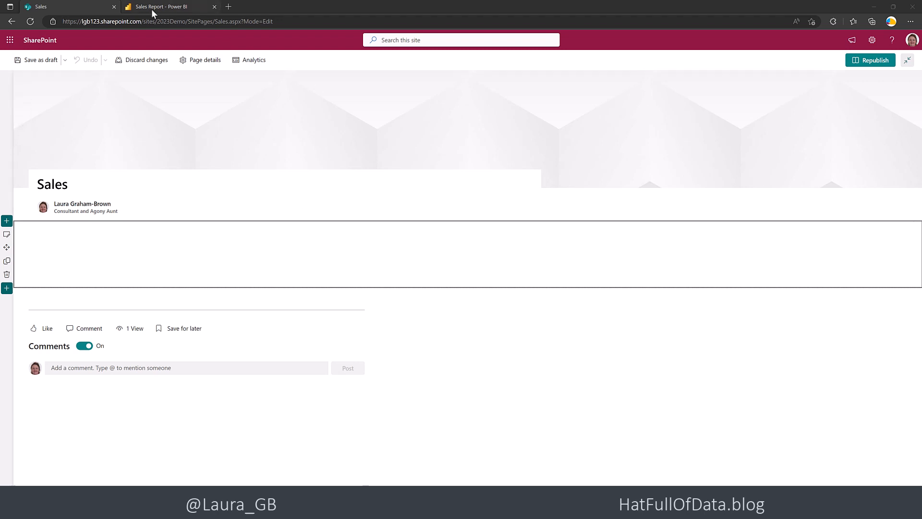
# Step: After viewing the Sales Report, insert a Power BI web part into the Sales page section and begin adding a report
pyautogui.click(171, 6)
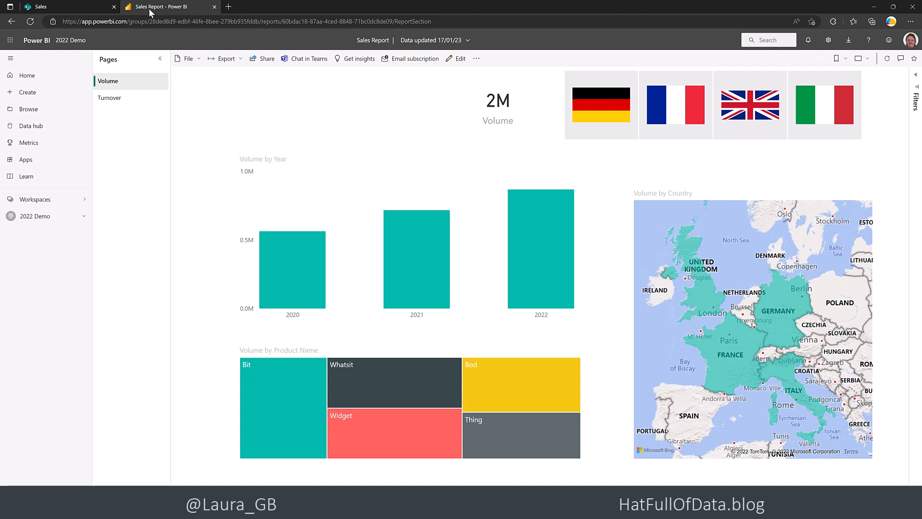
pyautogui.click(59, 6)
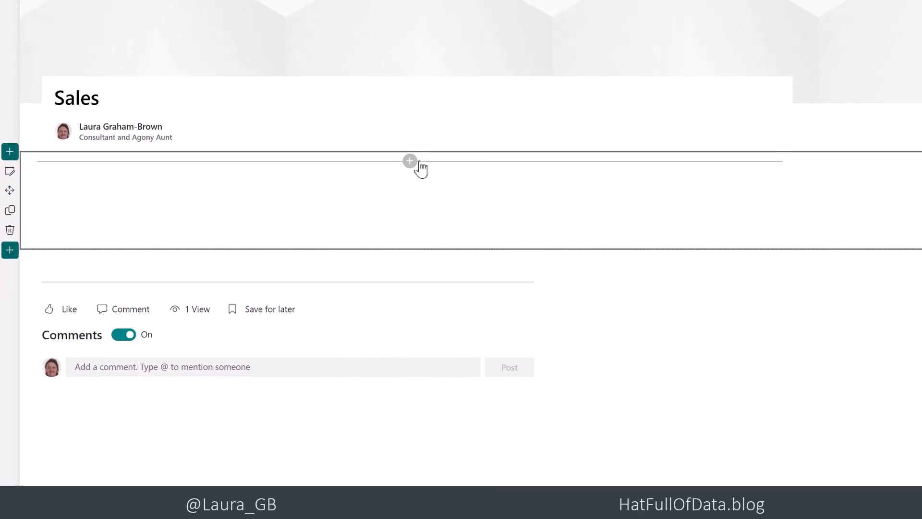
pyautogui.moveTo(409, 161)
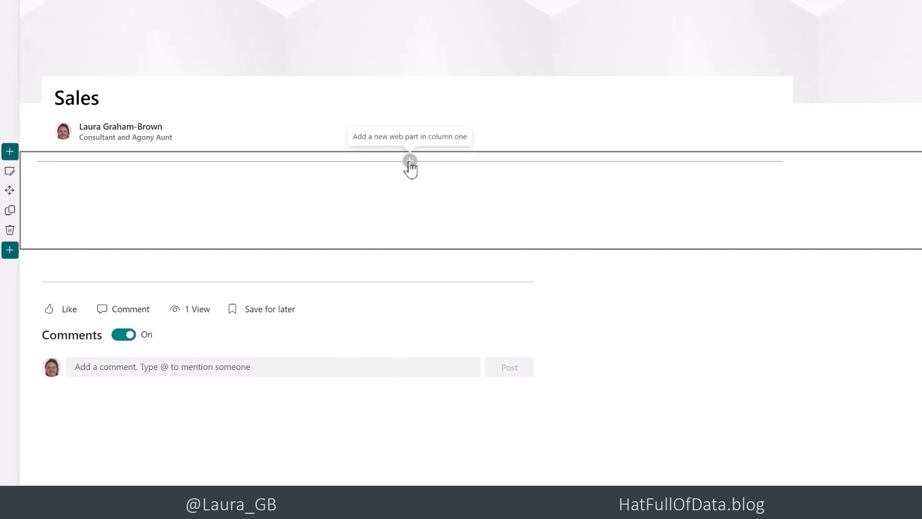
pyautogui.click(409, 162)
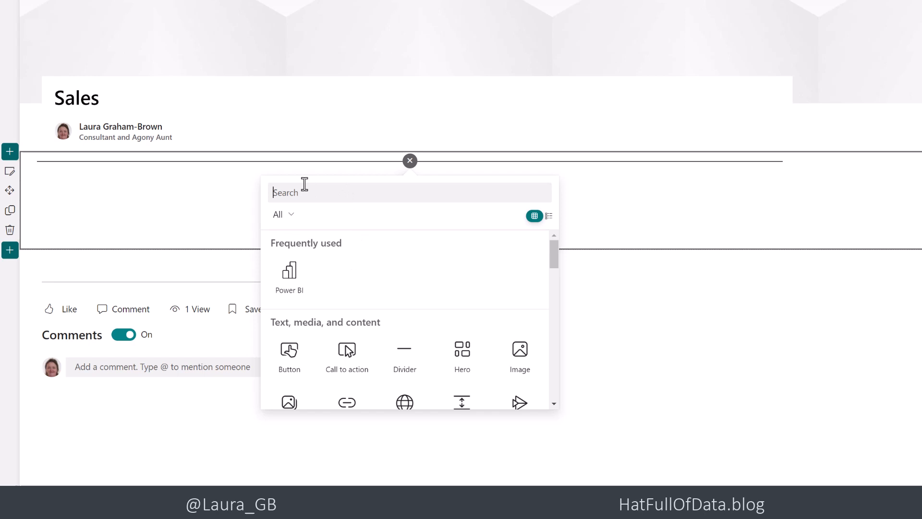
pyautogui.write('power bi')
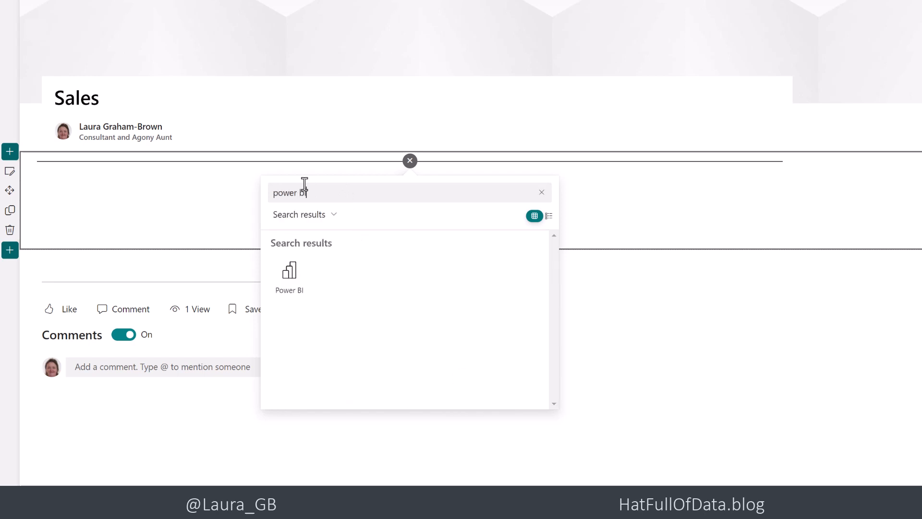
pyautogui.moveTo(383, 289)
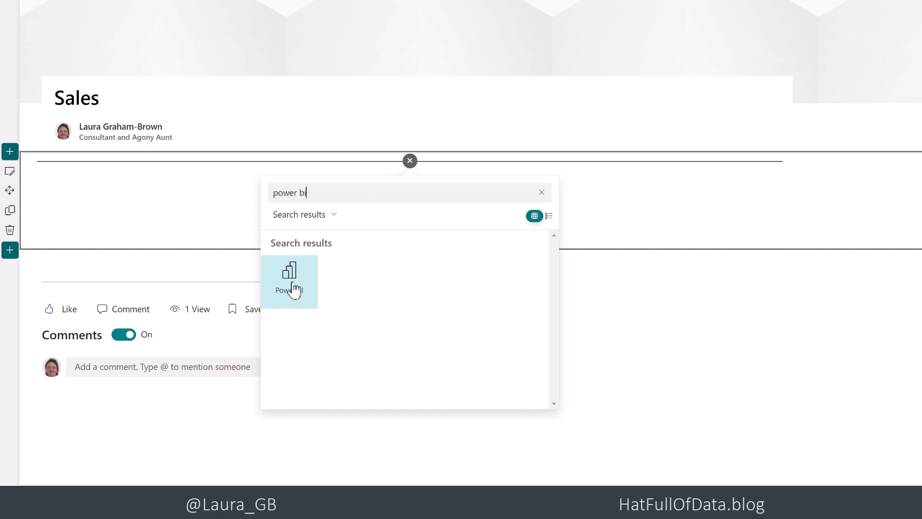
pyautogui.click(289, 280)
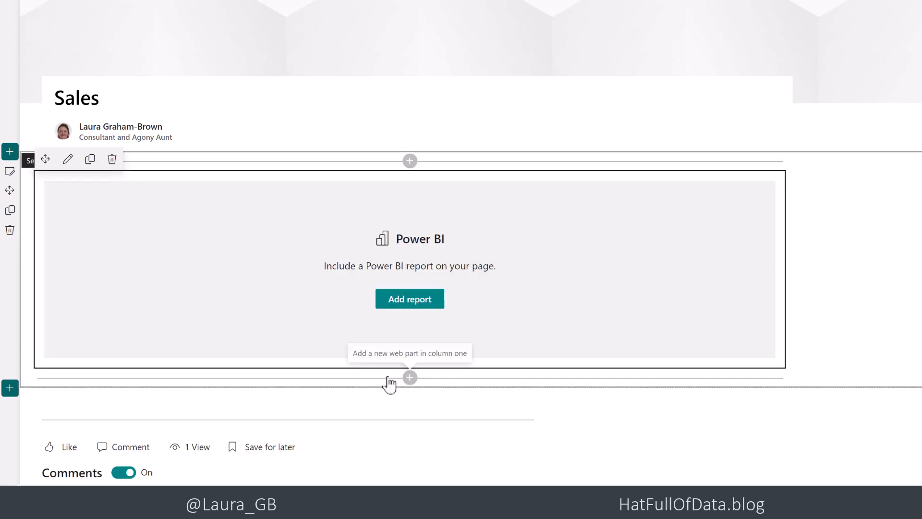
pyautogui.moveTo(393, 335)
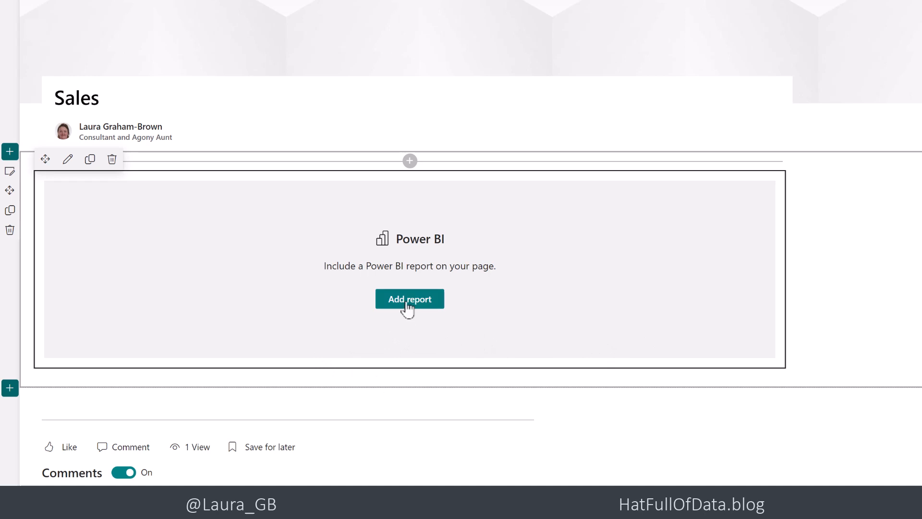
pyautogui.click(409, 298)
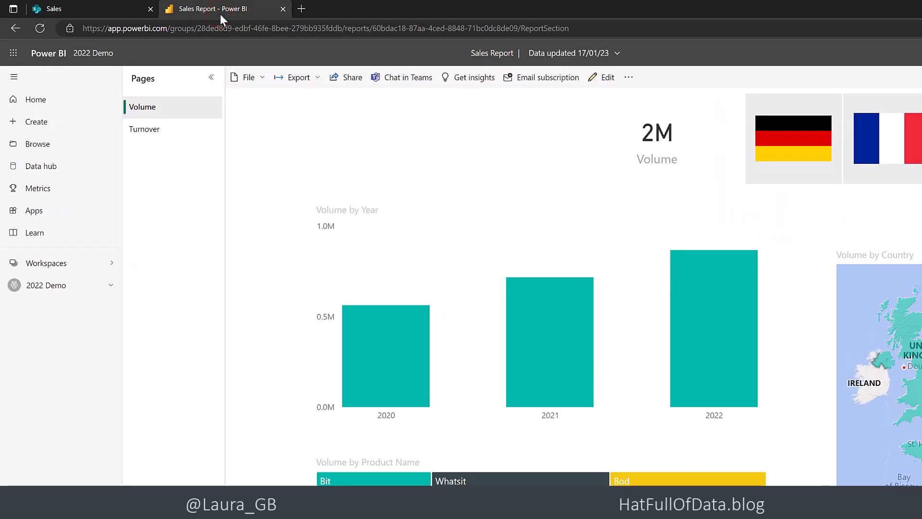
pyautogui.moveTo(264, 167)
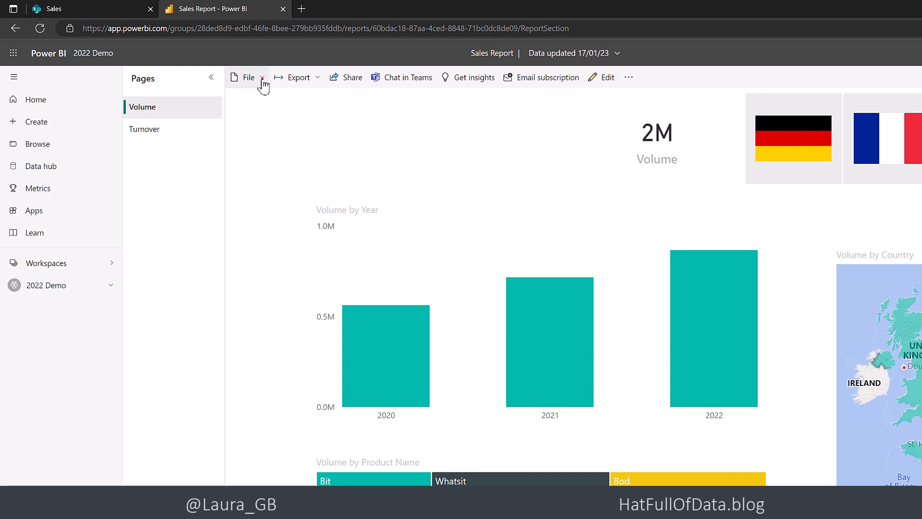
# Step: Get the Sales Report's SharePoint Online embed link from File > Embed report
pyautogui.click(247, 77)
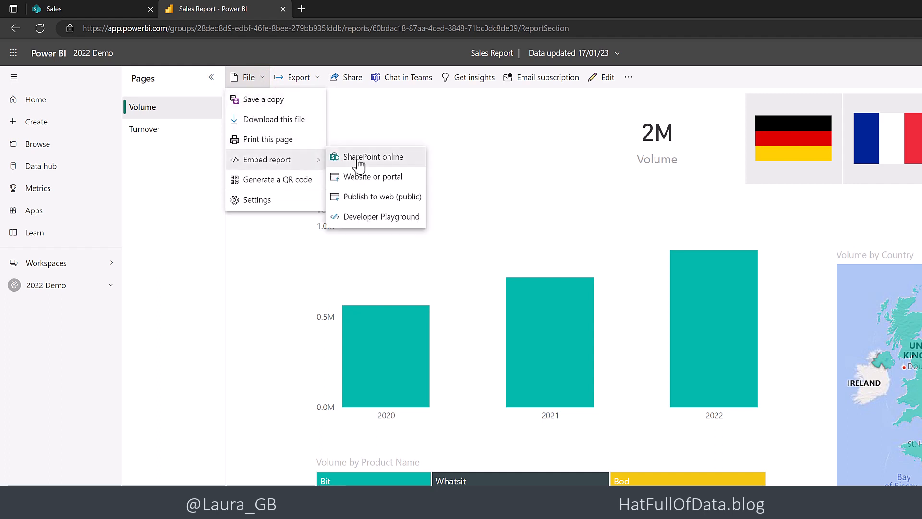
pyautogui.moveTo(374, 164)
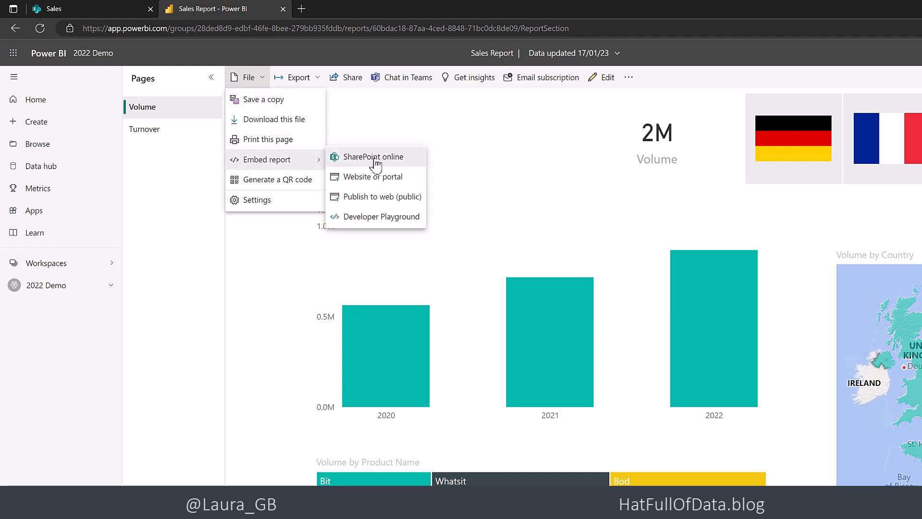
pyautogui.click(372, 157)
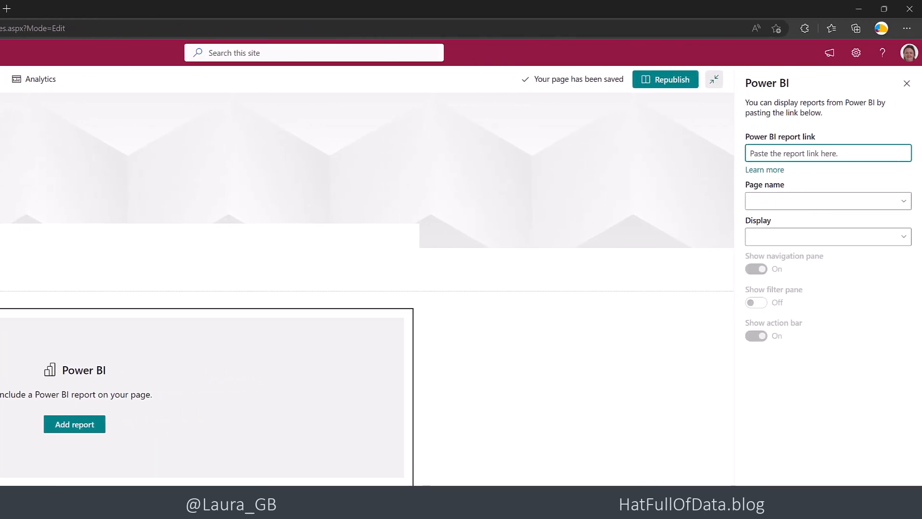
# Step: Paste the Sales Report link into the web part and set its page name to Turnover
pyautogui.click(827, 153)
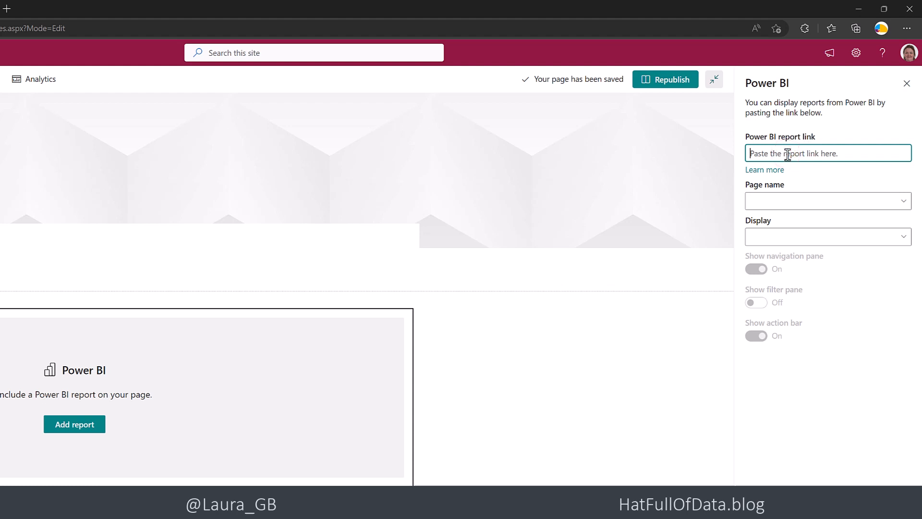
pyautogui.write('Id=60bdad78-87aa-4ced-8848-71bc0dc8de09')
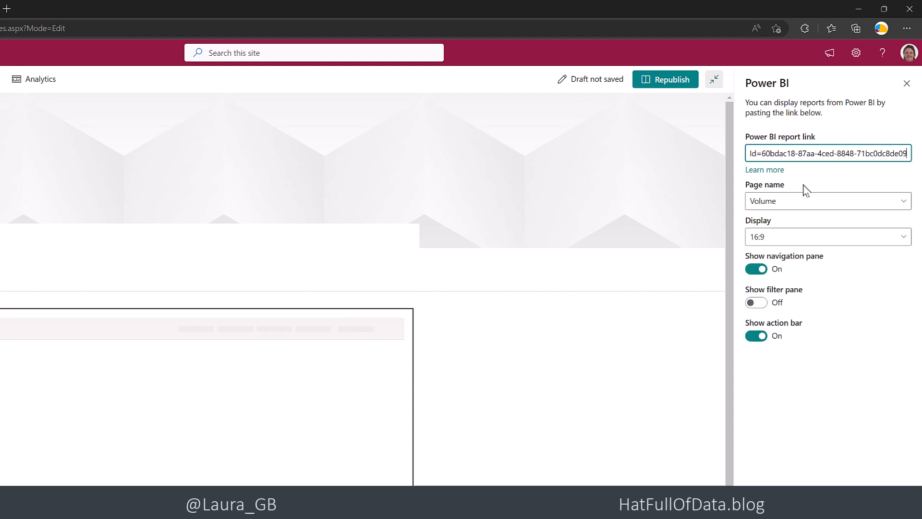
pyautogui.click(905, 201)
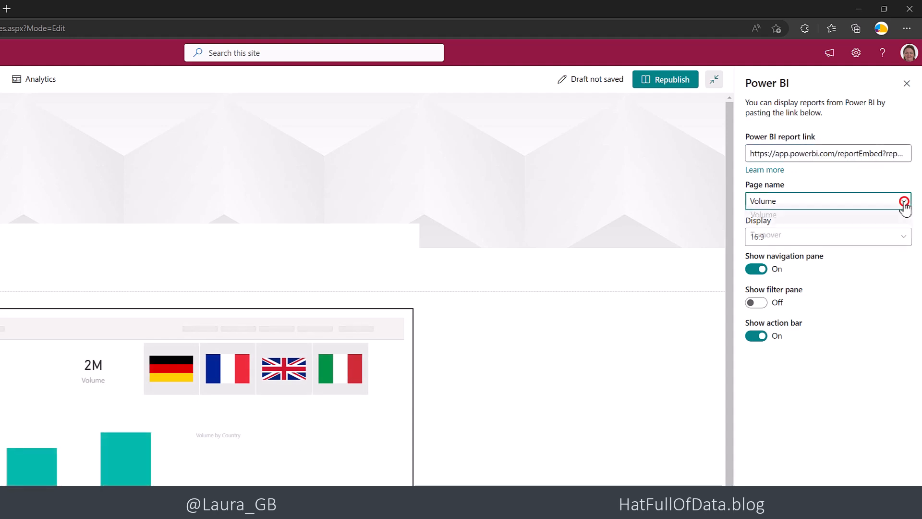
pyautogui.click(828, 201)
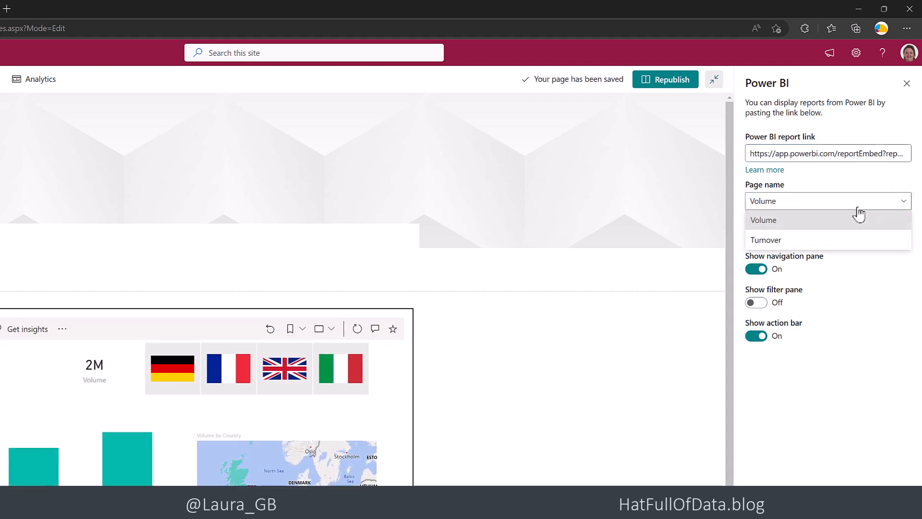
pyautogui.click(766, 239)
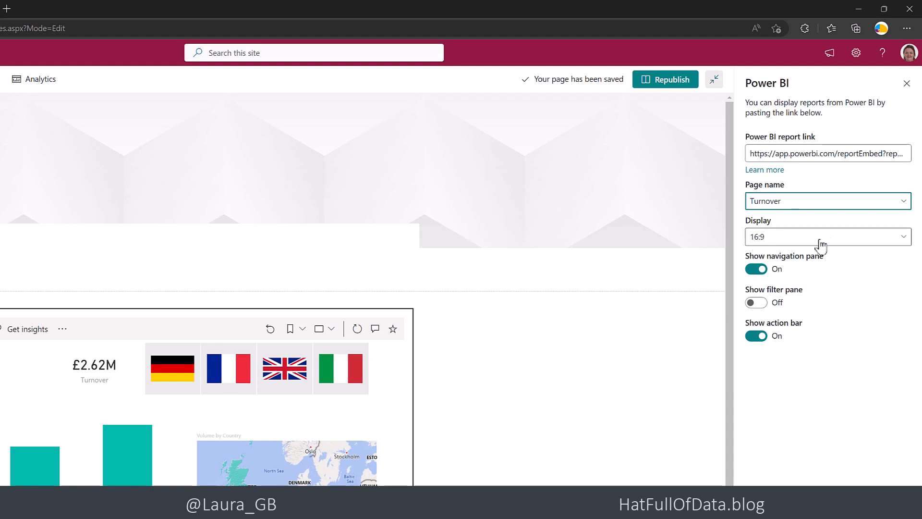
pyautogui.click(821, 236)
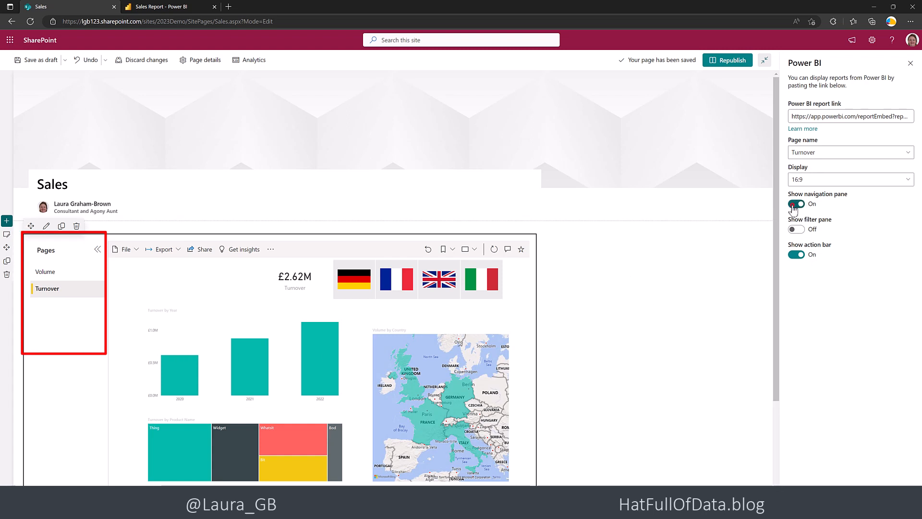
# Step: Turn off the report's action bar, leaving the navigation pane on and the filter pane off
pyautogui.click(796, 204)
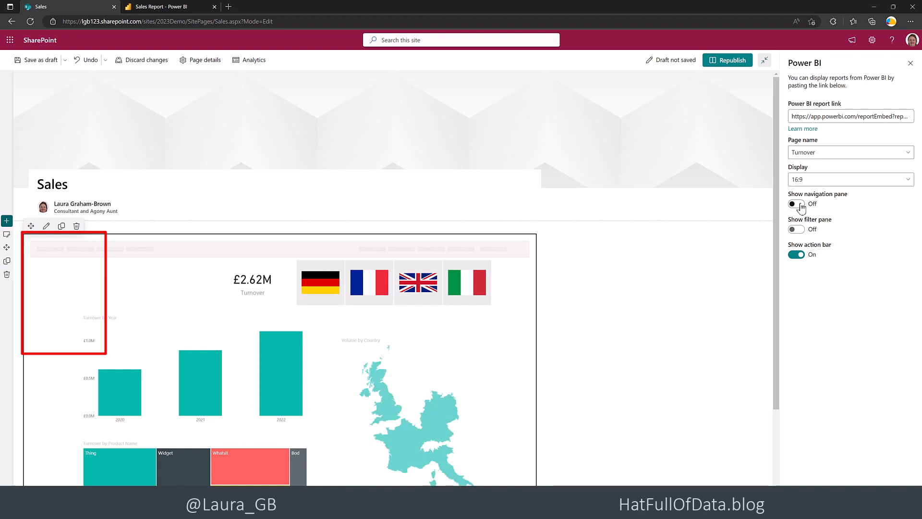
pyautogui.click(796, 204)
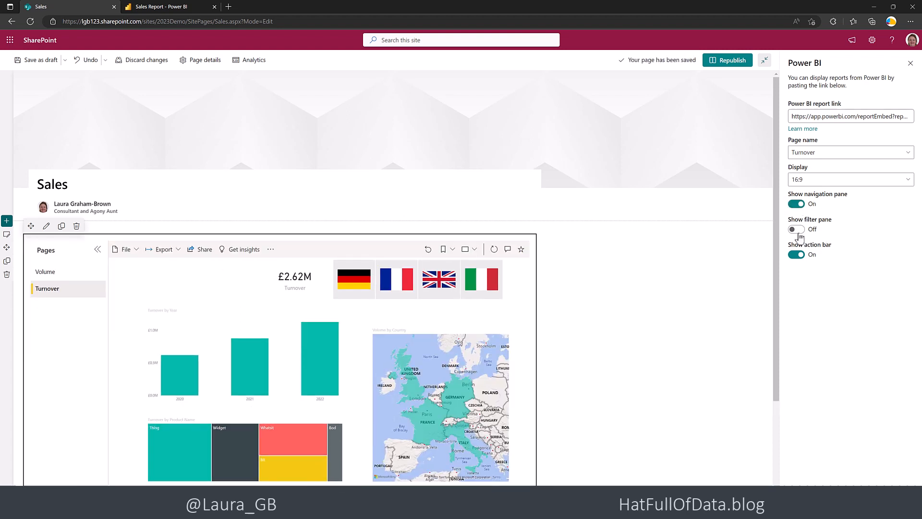
pyautogui.click(796, 228)
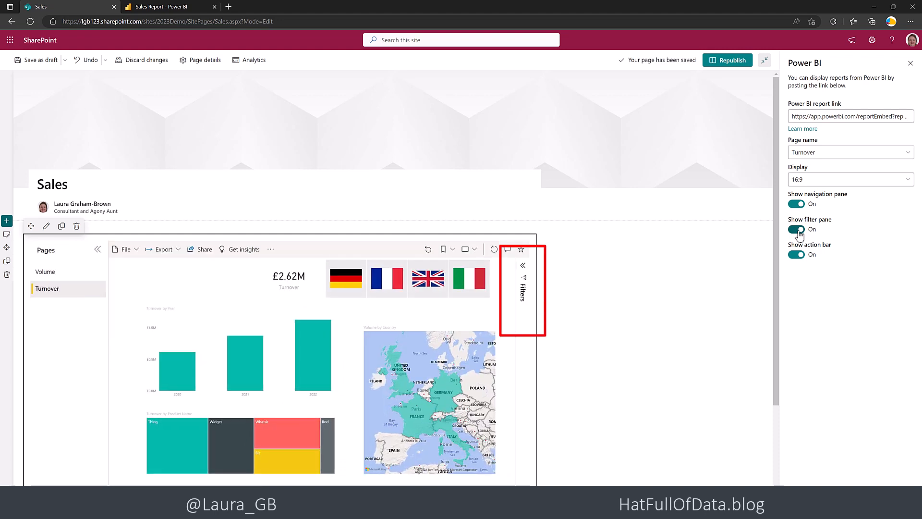
pyautogui.click(795, 230)
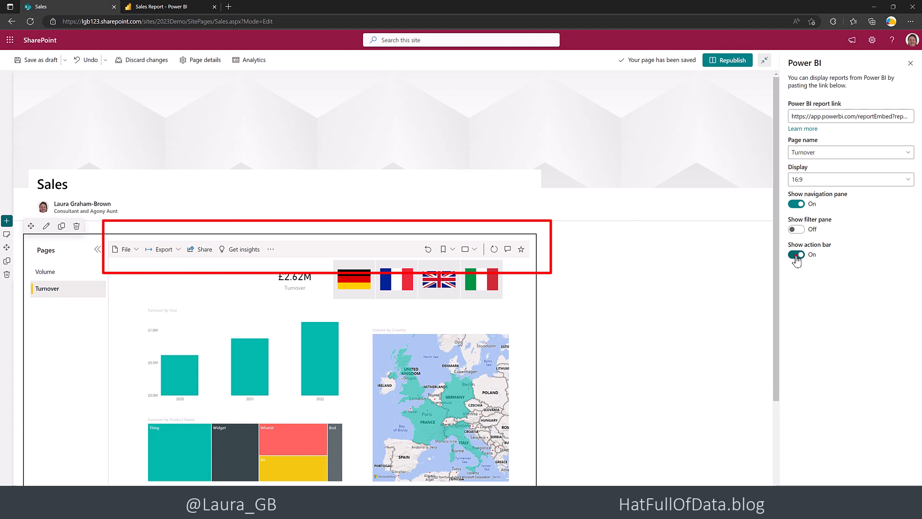
pyautogui.click(796, 255)
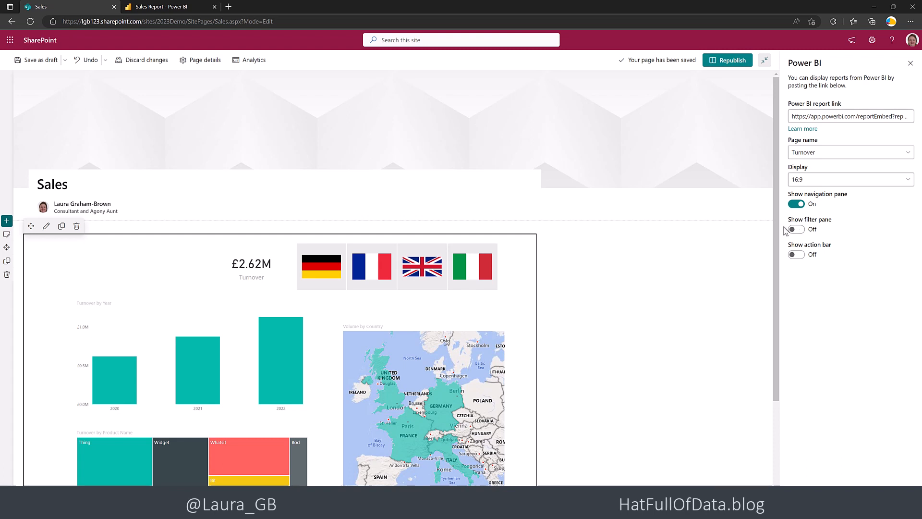
pyautogui.moveTo(728, 60)
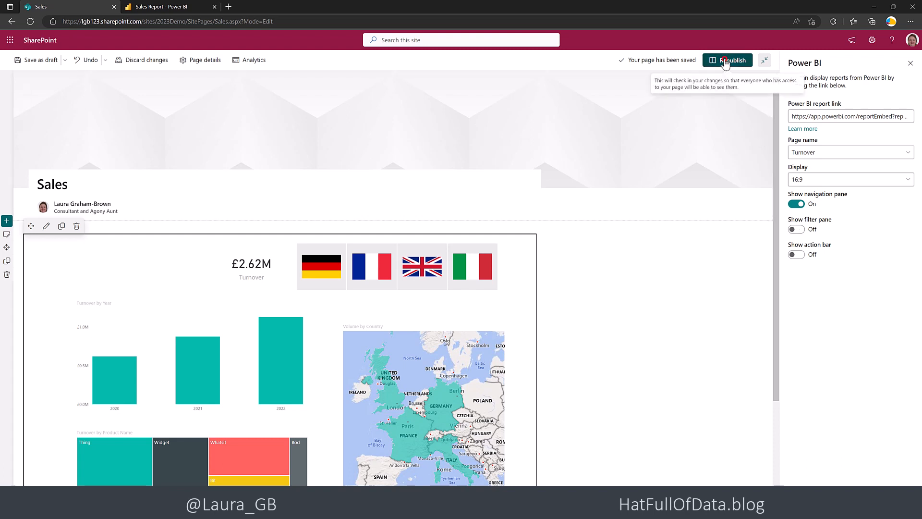
# Step: Republish the Sales page and scroll to the report's Volume and Turnover page tabs
pyautogui.click(732, 59)
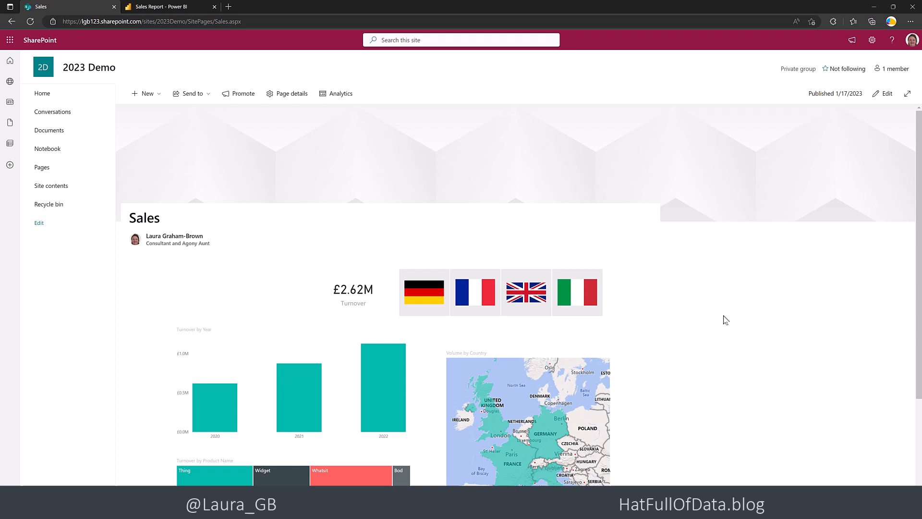
pyautogui.scroll(-3)
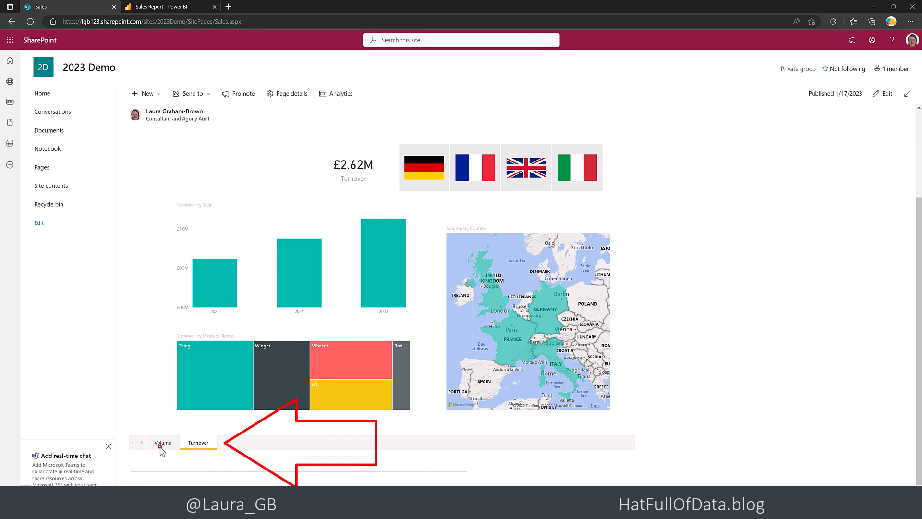
pyautogui.click(163, 442)
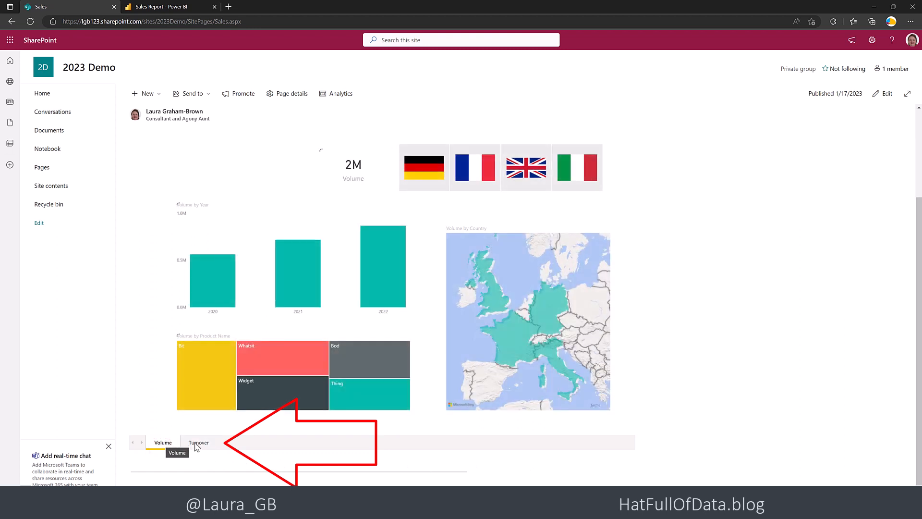
pyautogui.click(199, 442)
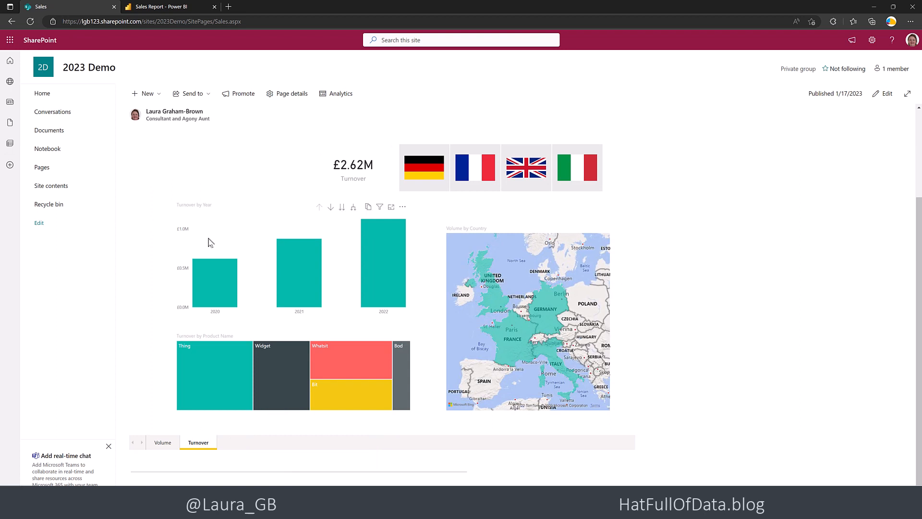
pyautogui.moveTo(205, 243)
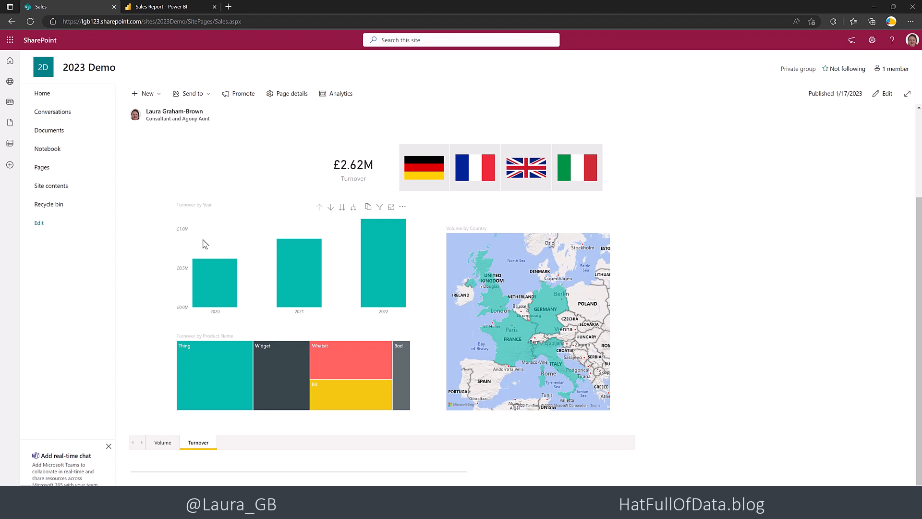
pyautogui.moveTo(203, 244)
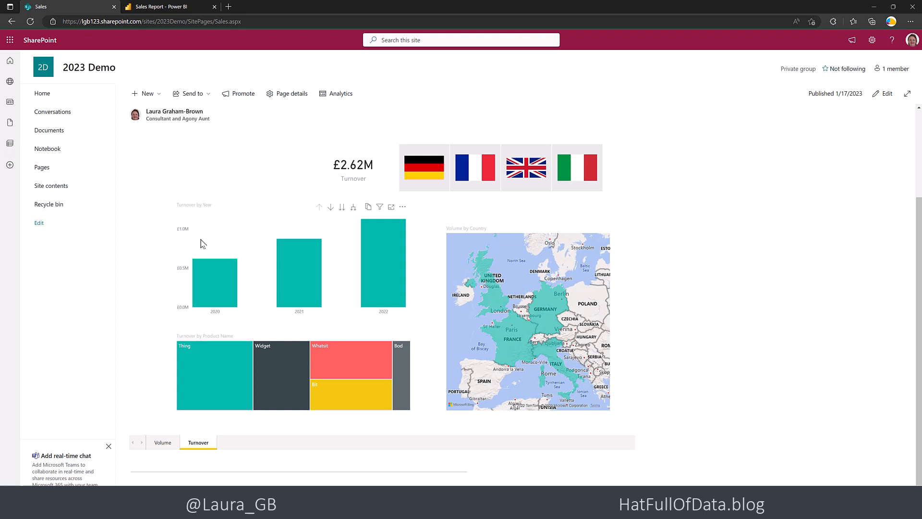